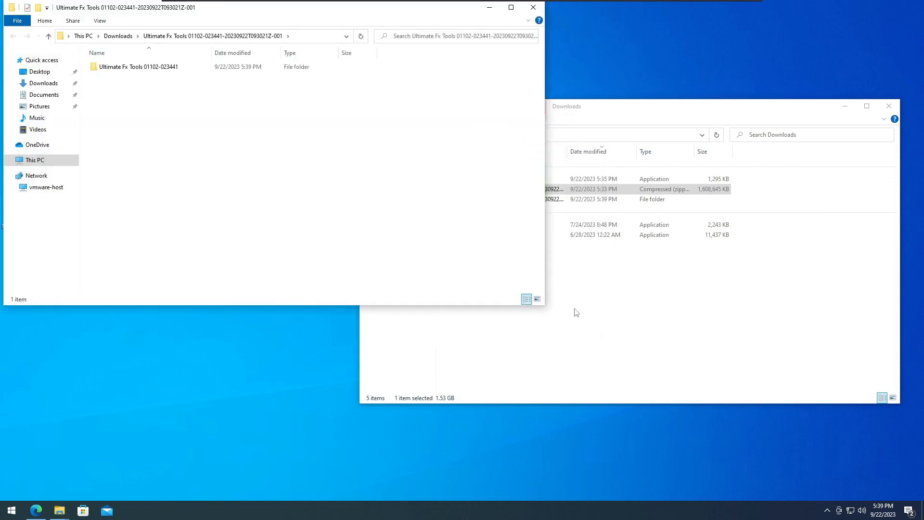
pyautogui.doubleClick(138, 65)
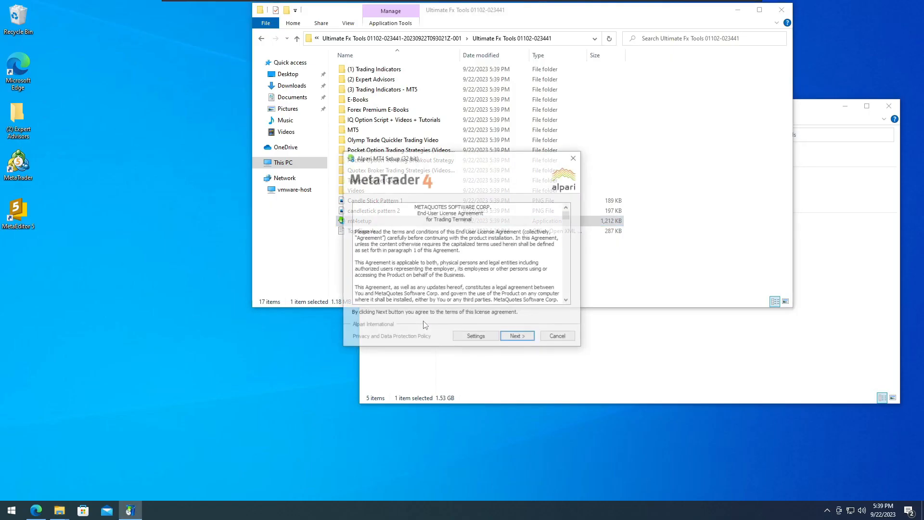
# Step: Accept the MetaTrader 4 license agreement and let Alpari MT4 finish installing
pyautogui.click(516, 335)
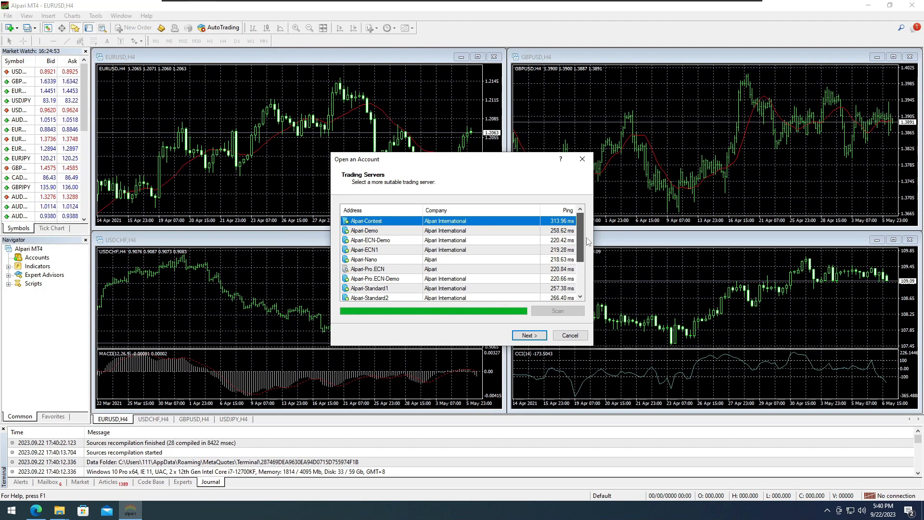
# Step: Register a USD demo account on Alpari-ECN-Demo with 5000 deposit and 1:500 leverage
pyautogui.scroll(-3)
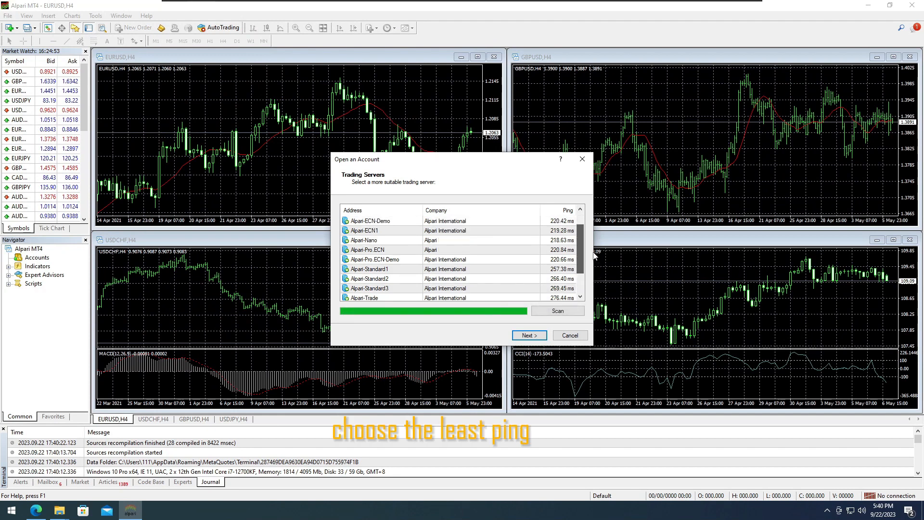
pyautogui.click(556, 310)
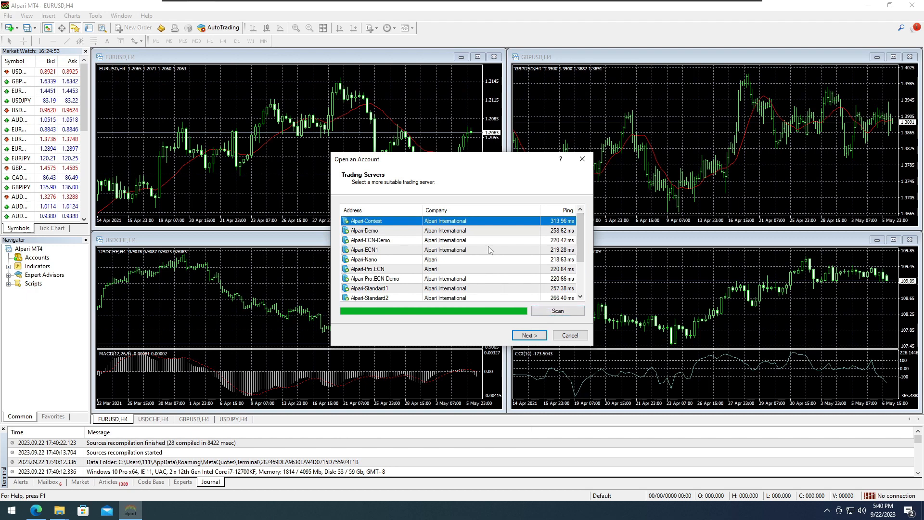
pyautogui.click(527, 335)
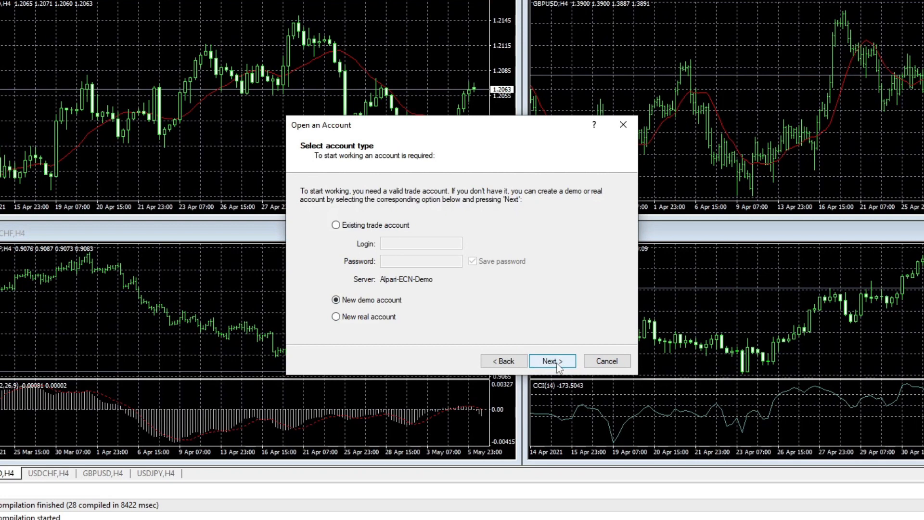
pyautogui.click(551, 360)
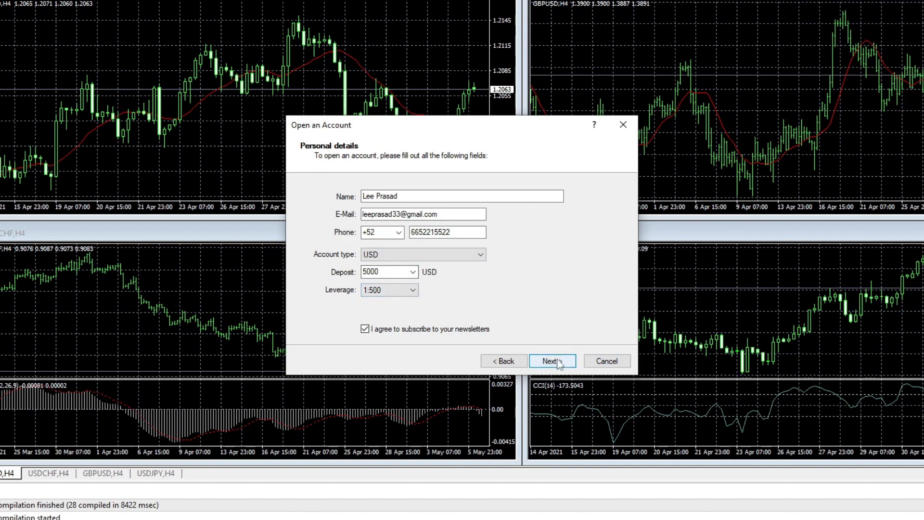
pyautogui.click(551, 361)
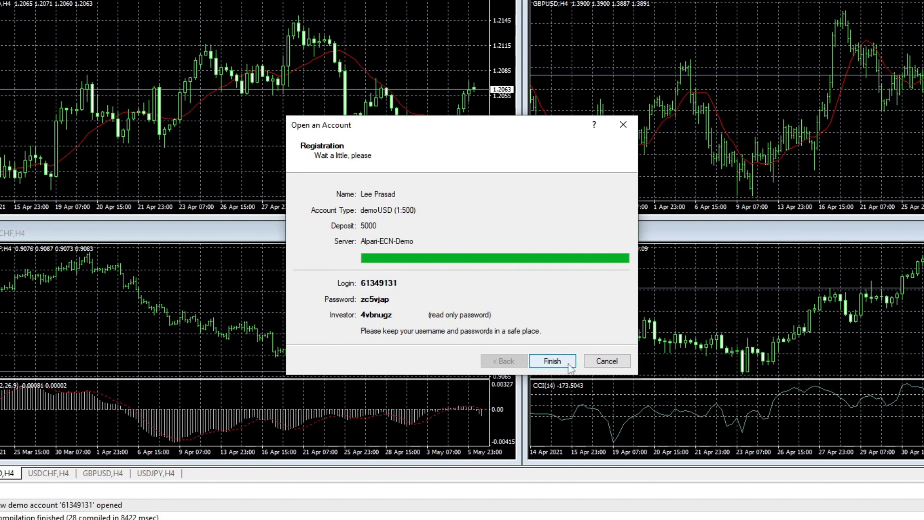
pyautogui.click(551, 360)
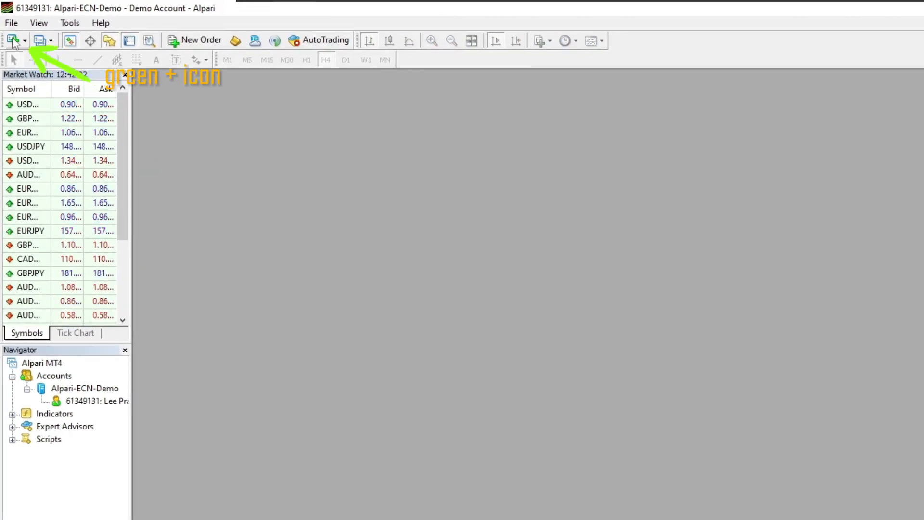
# Step: Open a new EURUSD chart from the Fx Majors symbol list
pyautogui.click(12, 40)
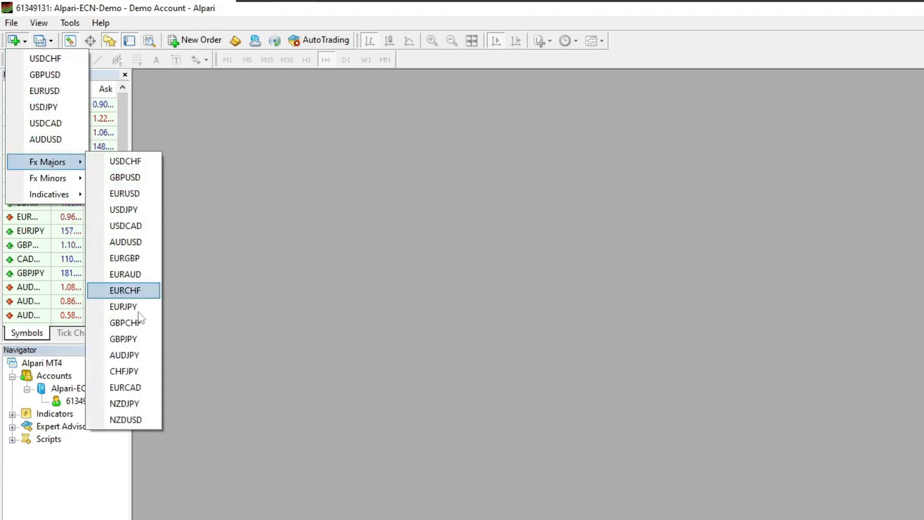
pyautogui.moveTo(48, 177)
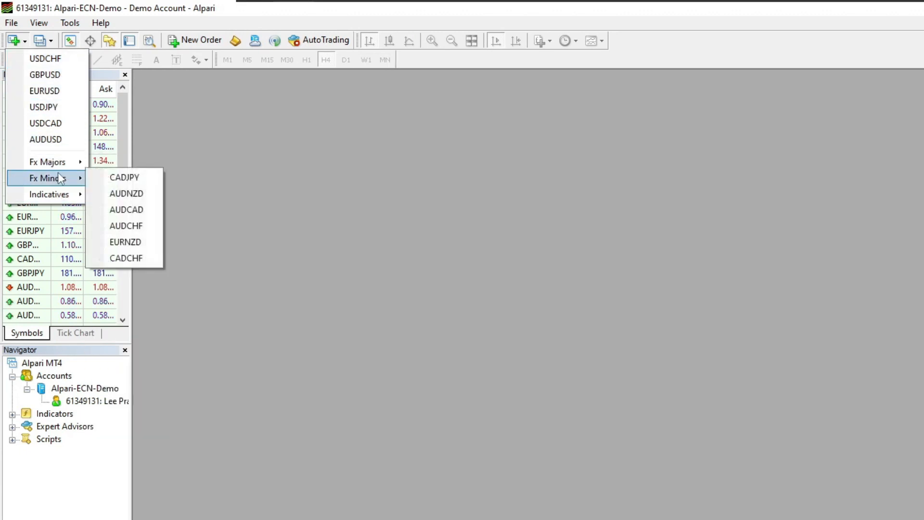
pyautogui.moveTo(48, 161)
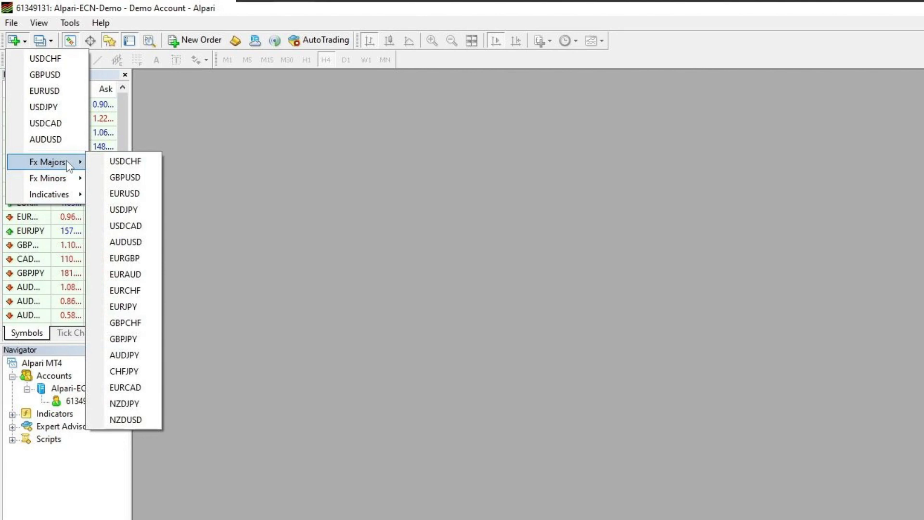
pyautogui.moveTo(123, 209)
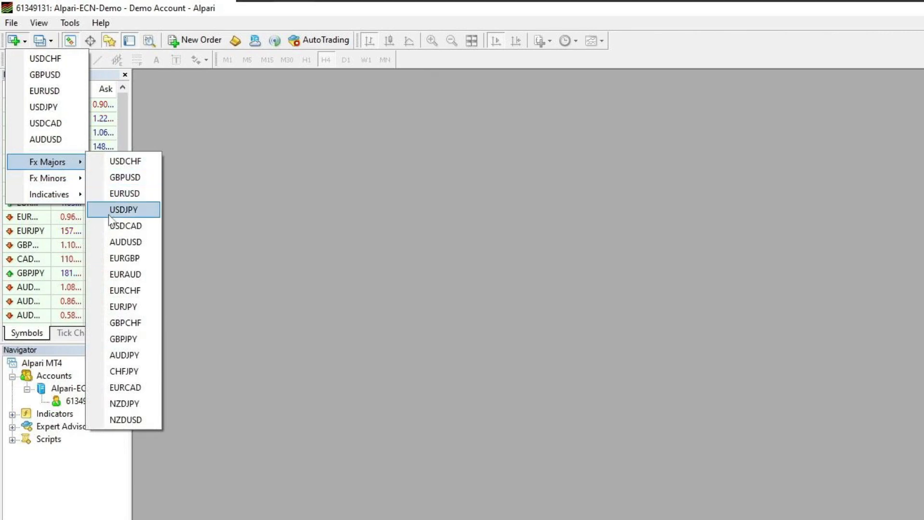
pyautogui.rightClick(26, 150)
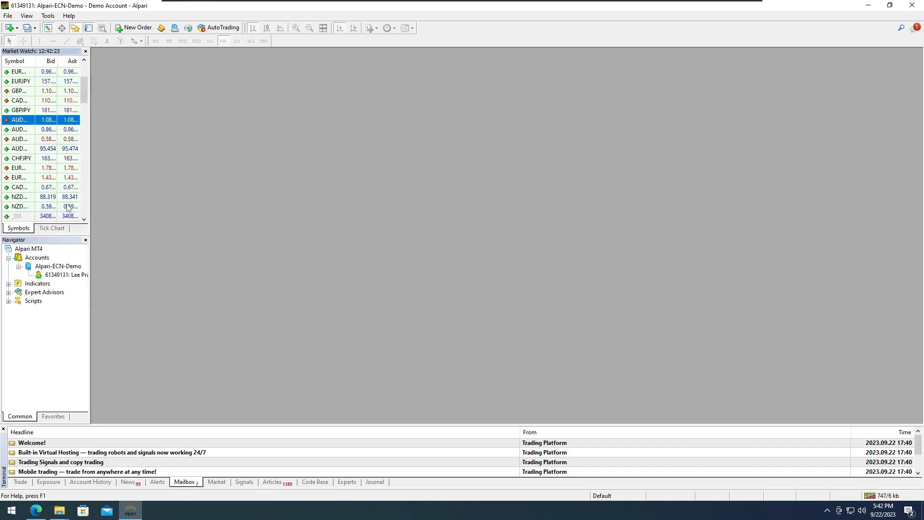
pyautogui.scroll(-3)
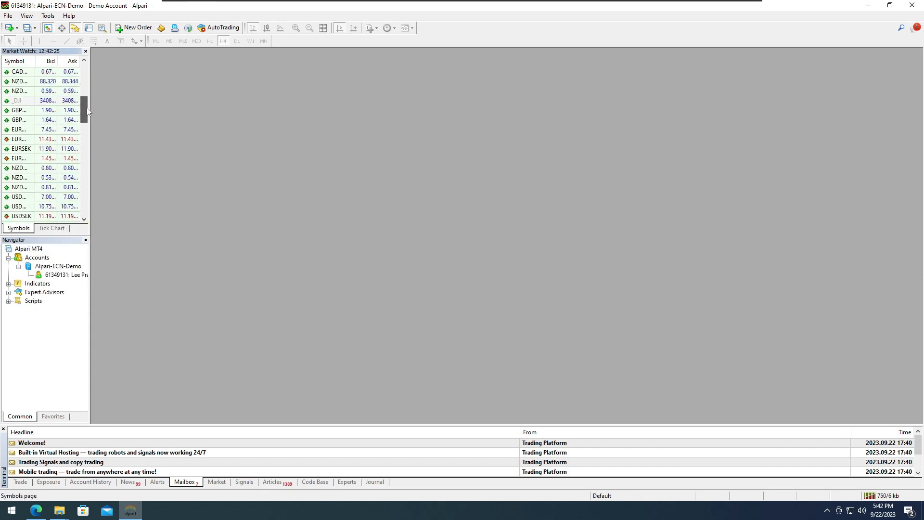
pyautogui.scroll(-3)
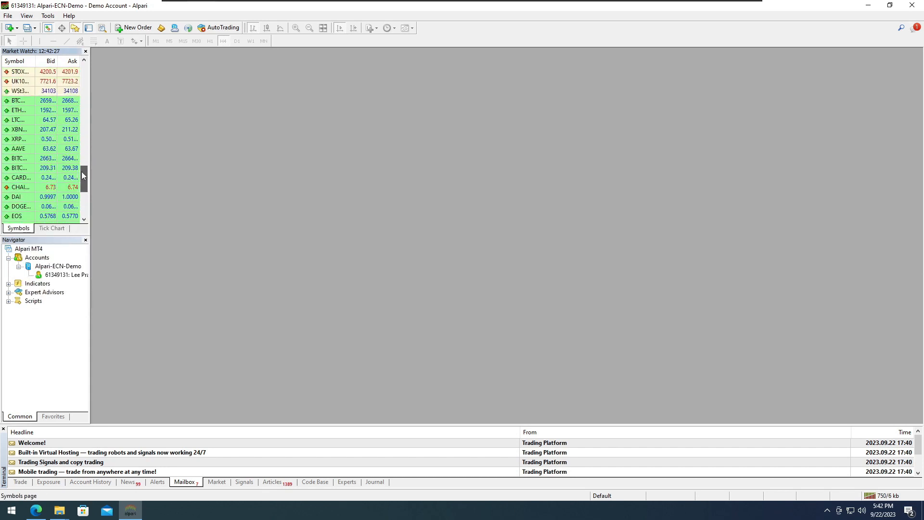
pyautogui.click(9, 28)
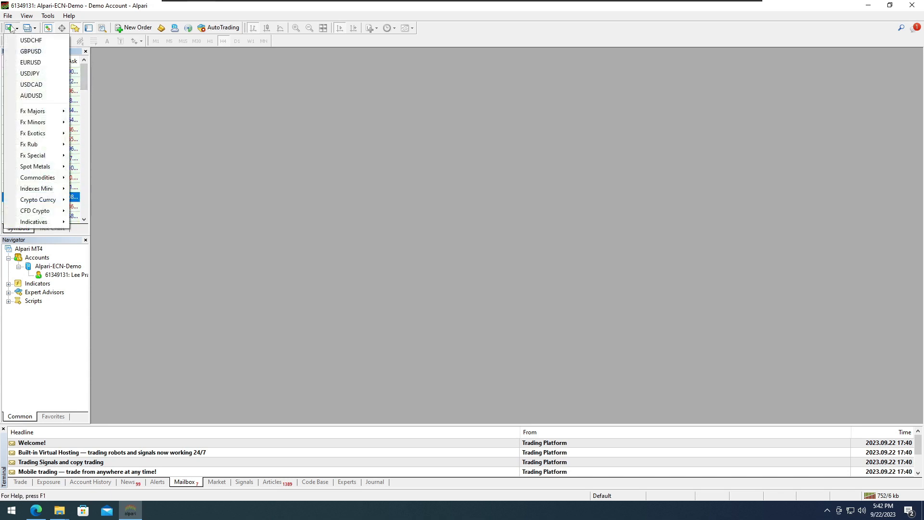
pyautogui.moveTo(32, 110)
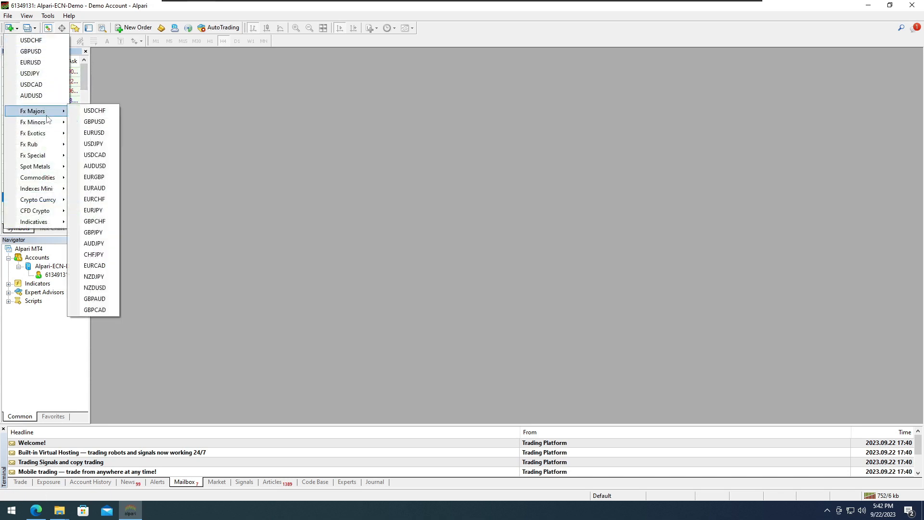
pyautogui.moveTo(35, 166)
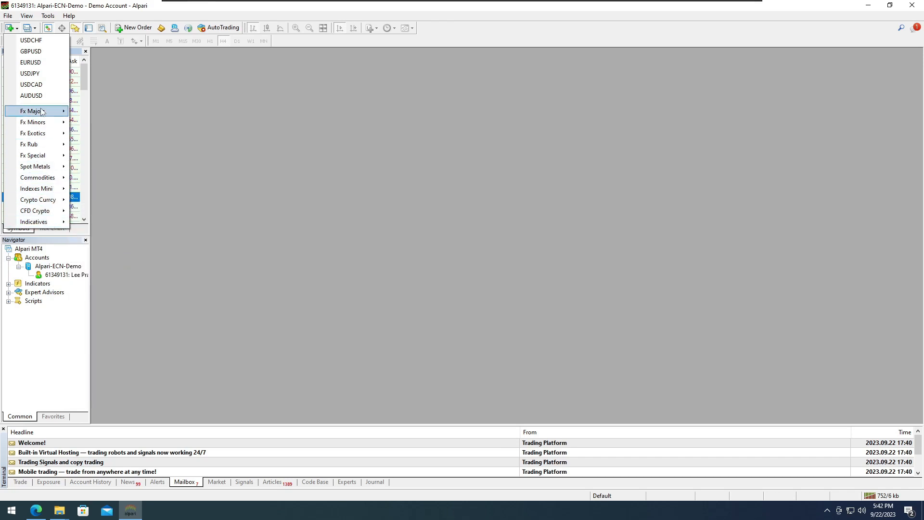
pyautogui.click(7, 16)
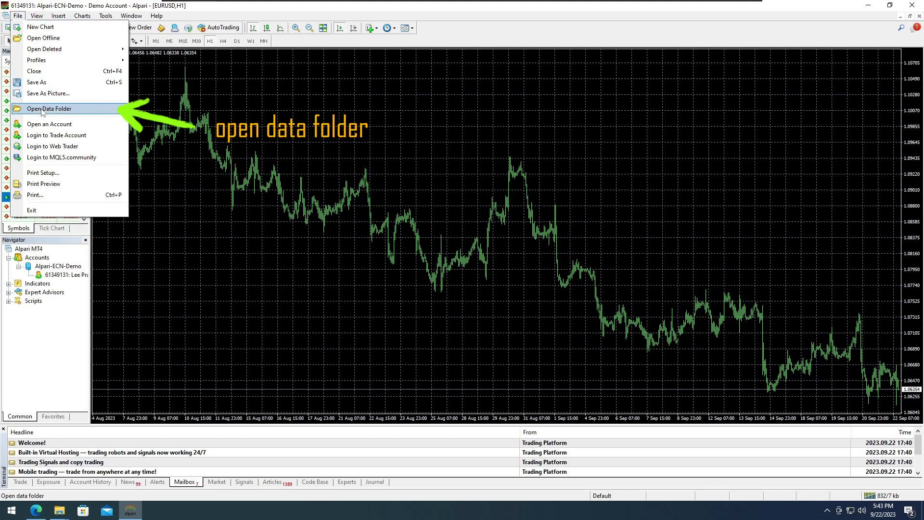
# Step: Paste the Trading Indicators files into the terminal's MQL4 > Indicators data folder
pyautogui.click(49, 108)
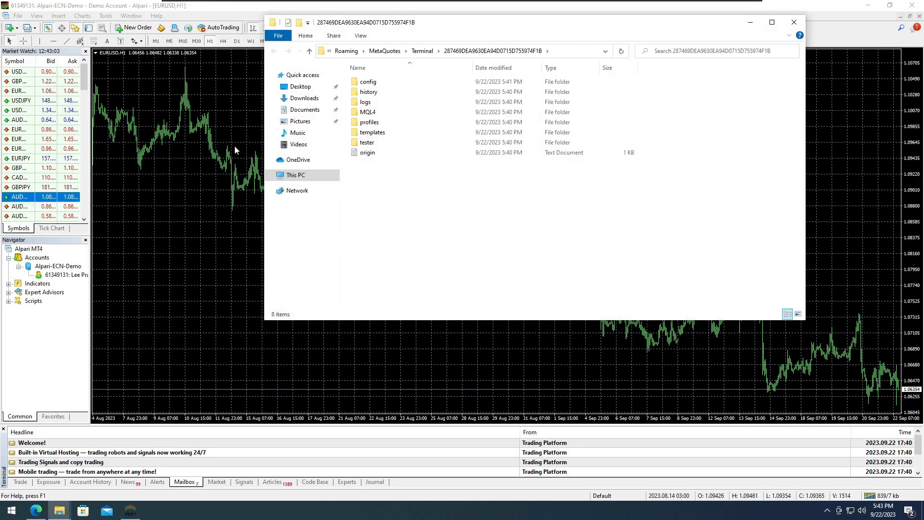
pyautogui.doubleClick(367, 112)
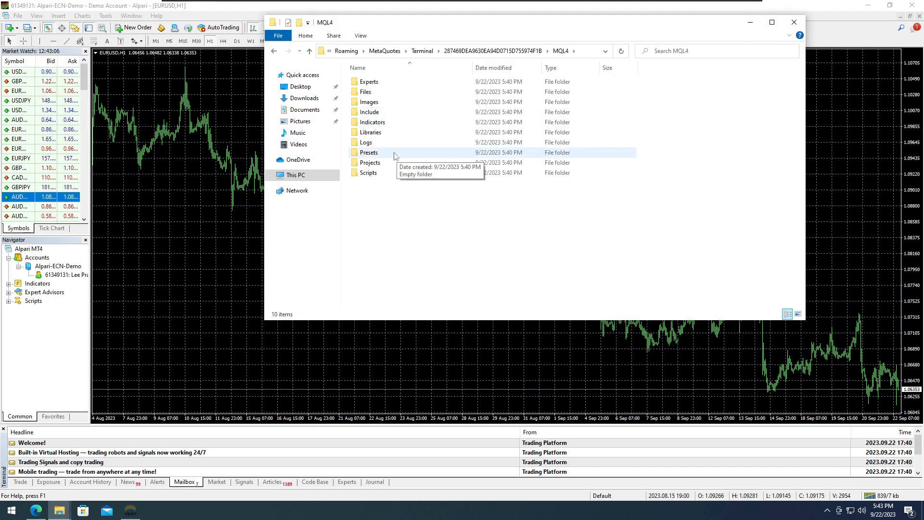
pyautogui.doubleClick(371, 121)
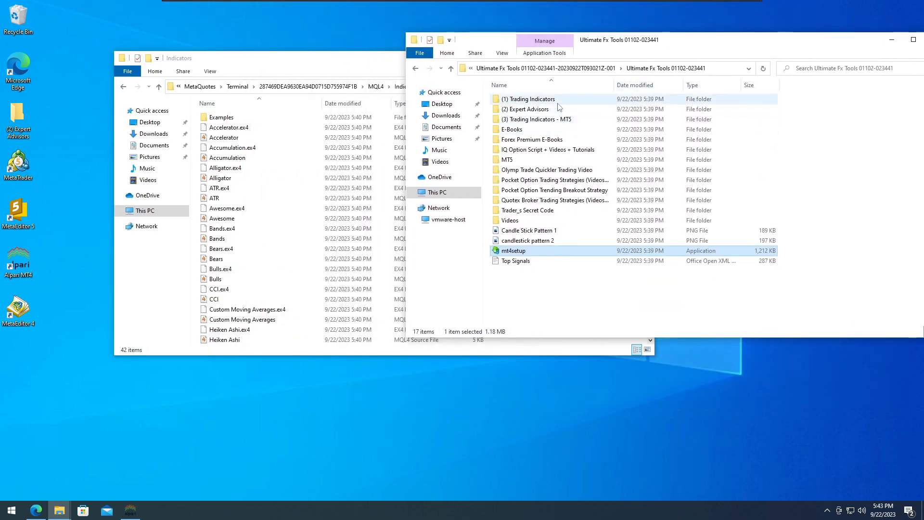
pyautogui.doubleClick(528, 98)
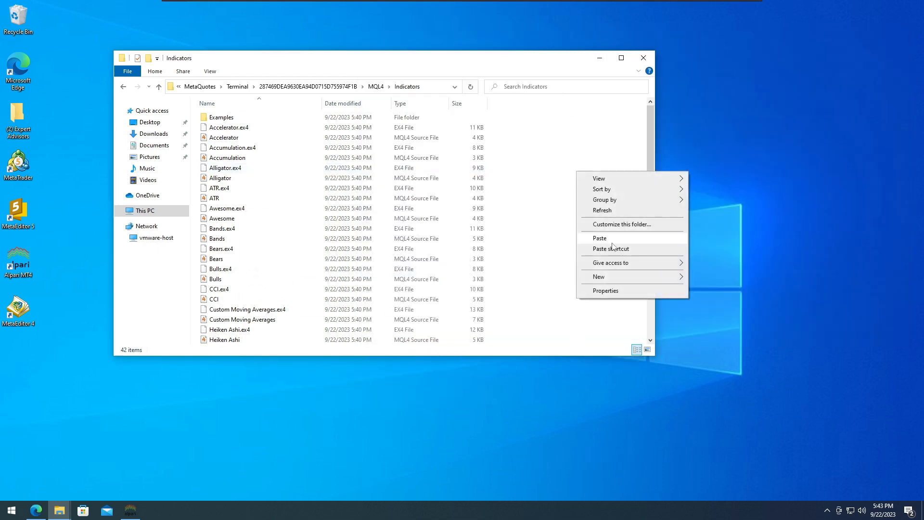
pyautogui.click(598, 237)
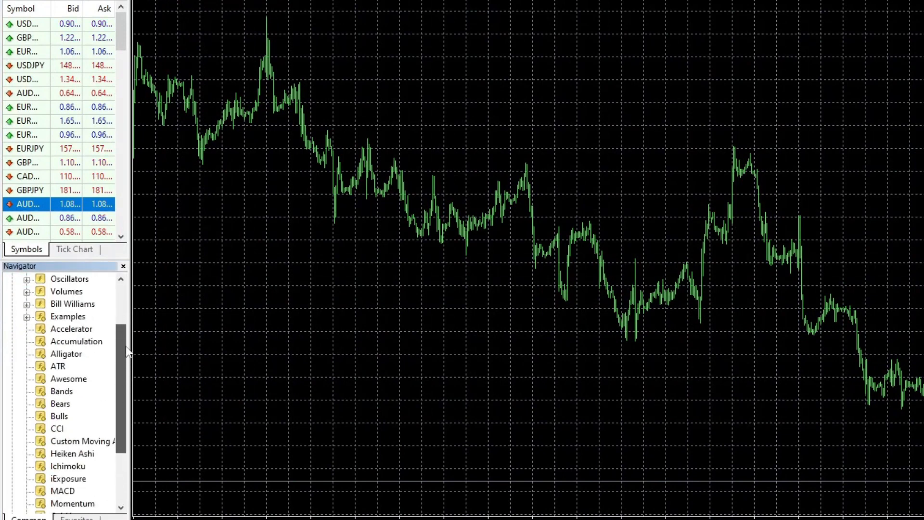
# Step: Refresh the Navigator's indicator list and select Smart Trade v2.1
pyautogui.scroll(-3)
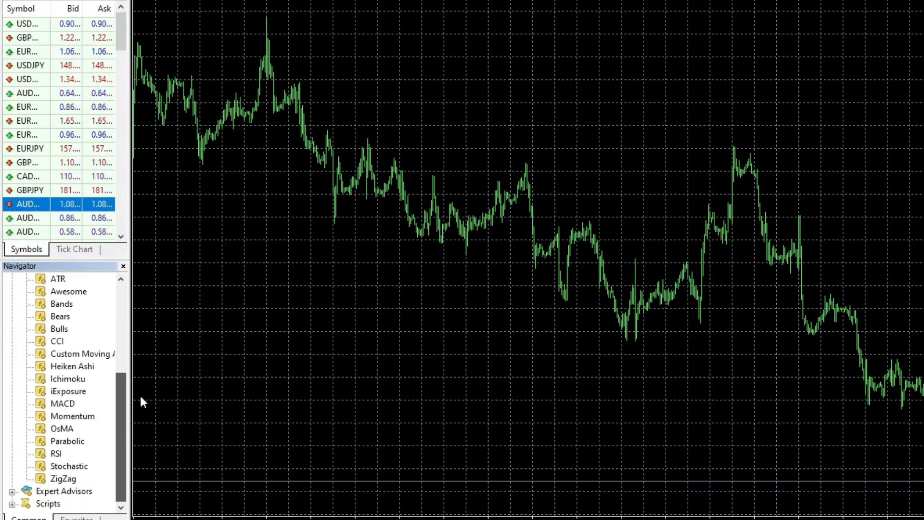
pyautogui.rightClick(57, 341)
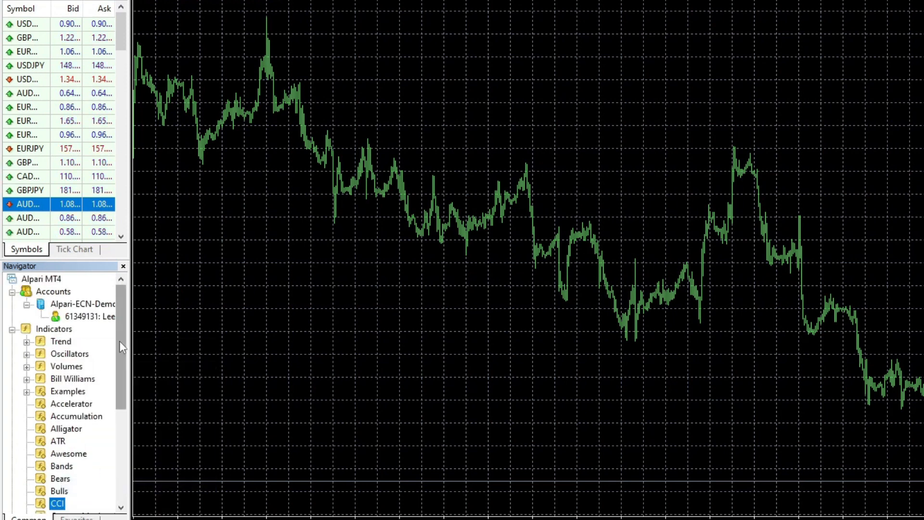
pyautogui.scroll(-3)
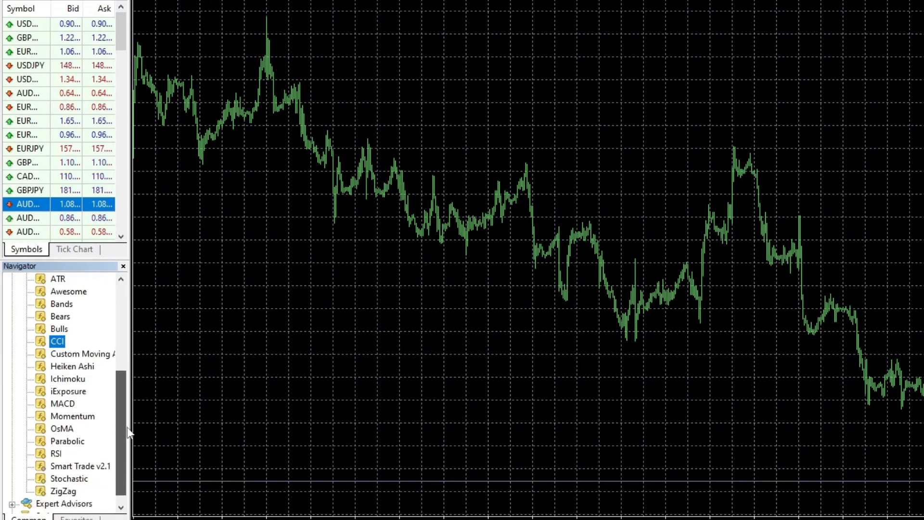
pyautogui.click(80, 465)
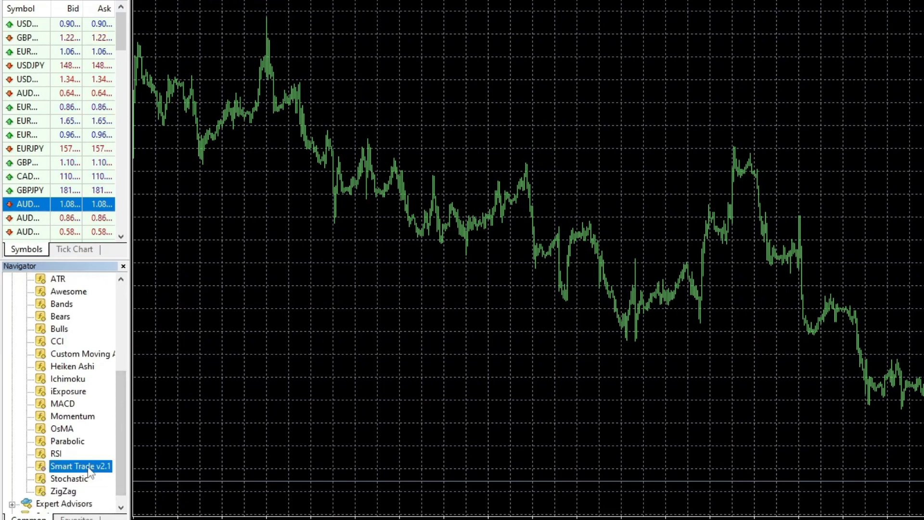
# Step: Attach Smart Trade v2.1 to EURUSD, dismiss its BUY alert, and switch to M1
pyautogui.doubleClick(81, 467)
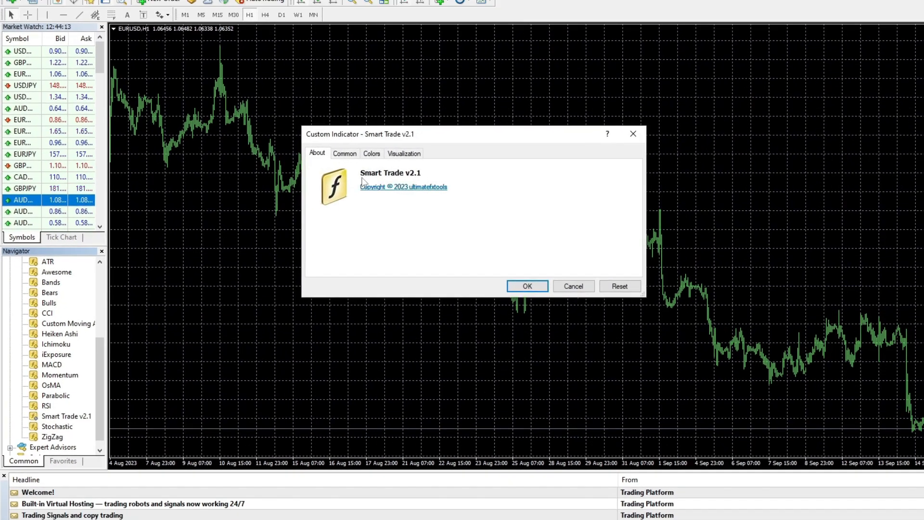
pyautogui.click(525, 285)
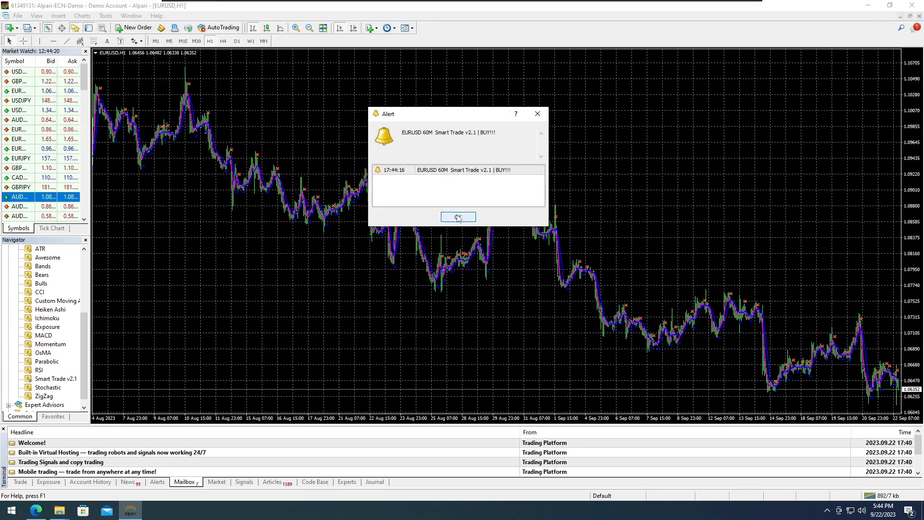
pyautogui.click(457, 216)
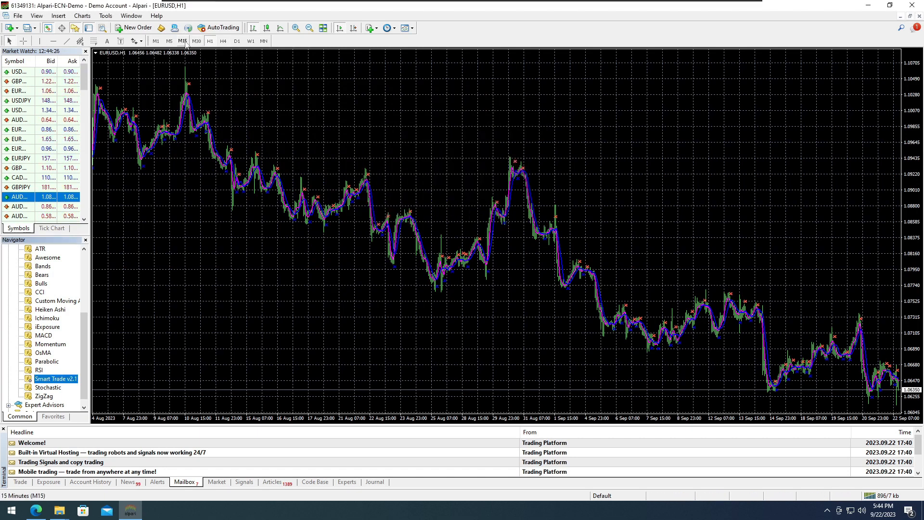
pyautogui.click(155, 41)
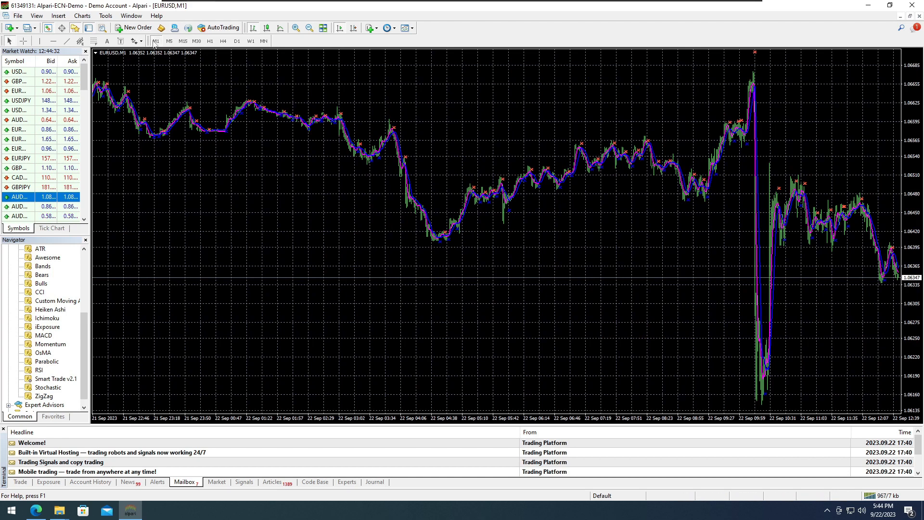
pyautogui.click(294, 28)
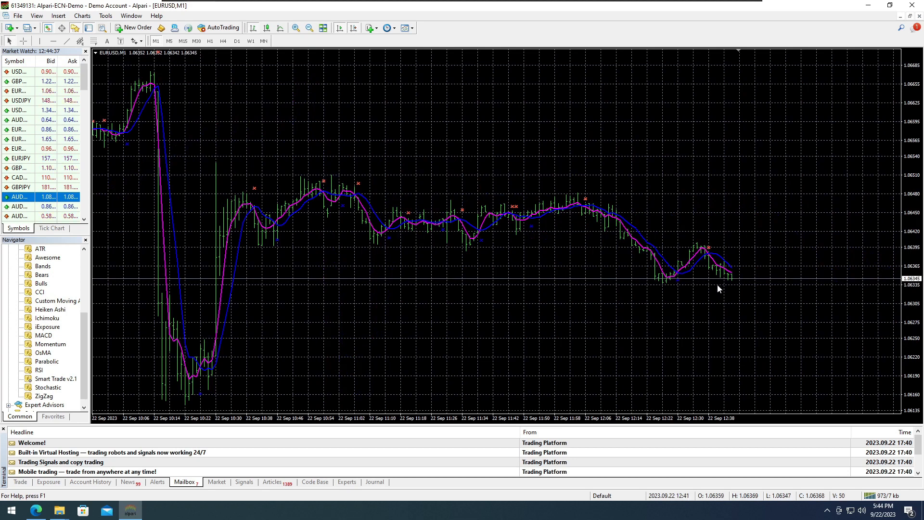
pyautogui.moveTo(723, 291)
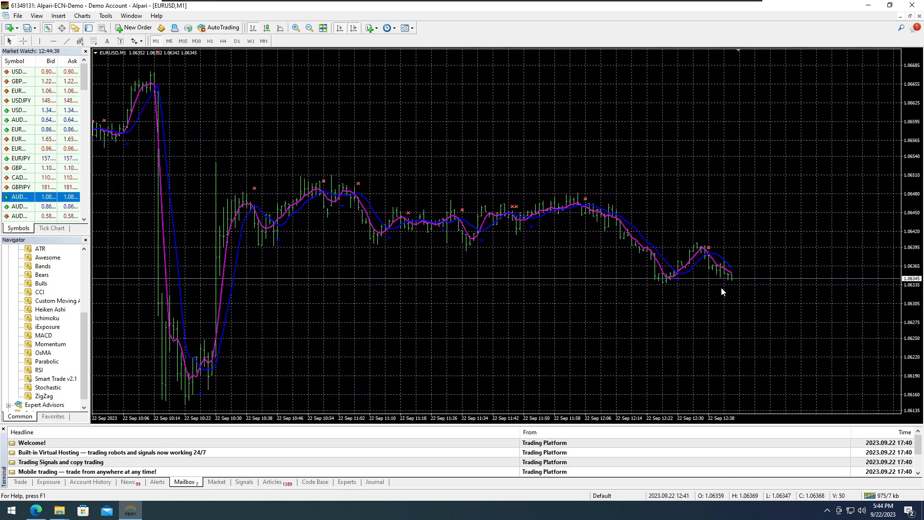
# Step: Open GBPUSD, USDJPY, USDCAD and AUDUSD charts and set each to M1
pyautogui.click(23, 28)
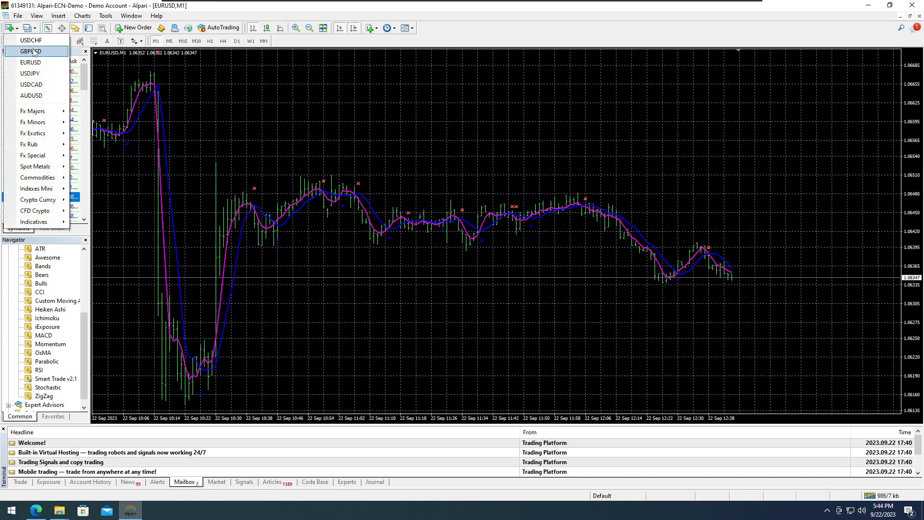
pyautogui.click(31, 52)
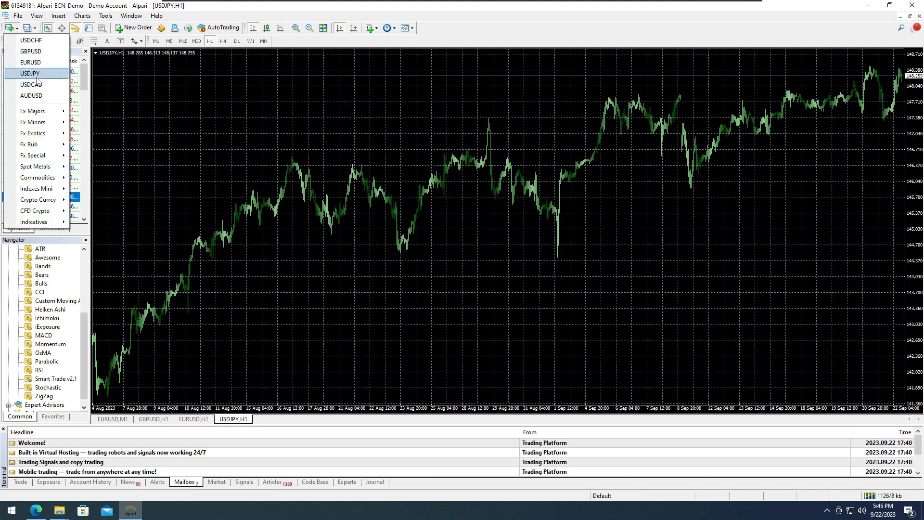
pyautogui.click(30, 84)
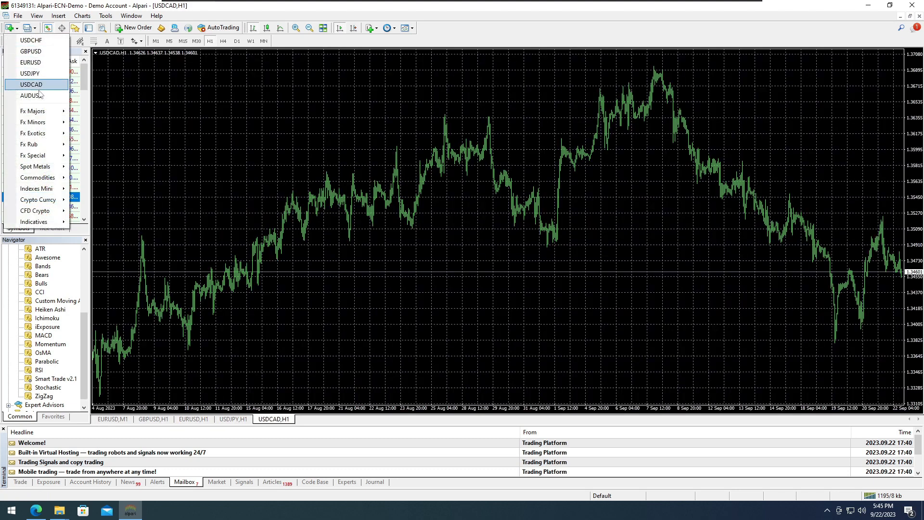
pyautogui.click(34, 95)
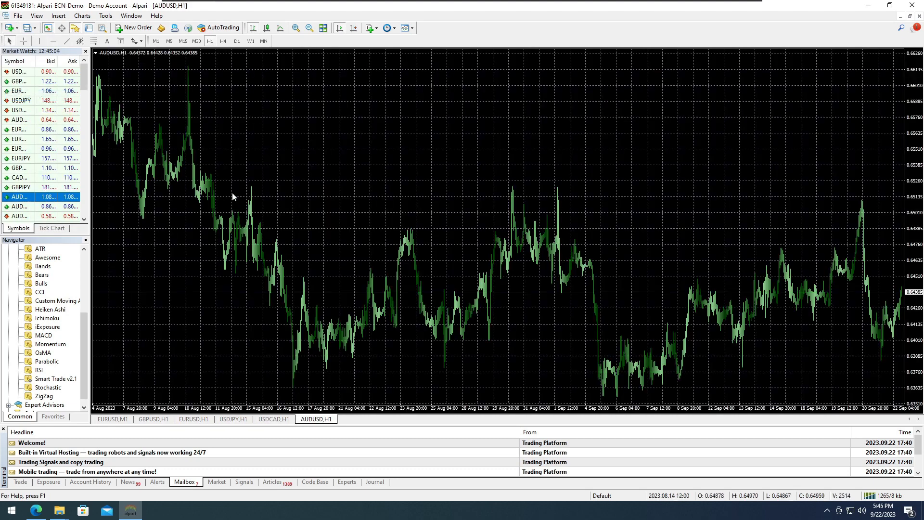
pyautogui.click(273, 418)
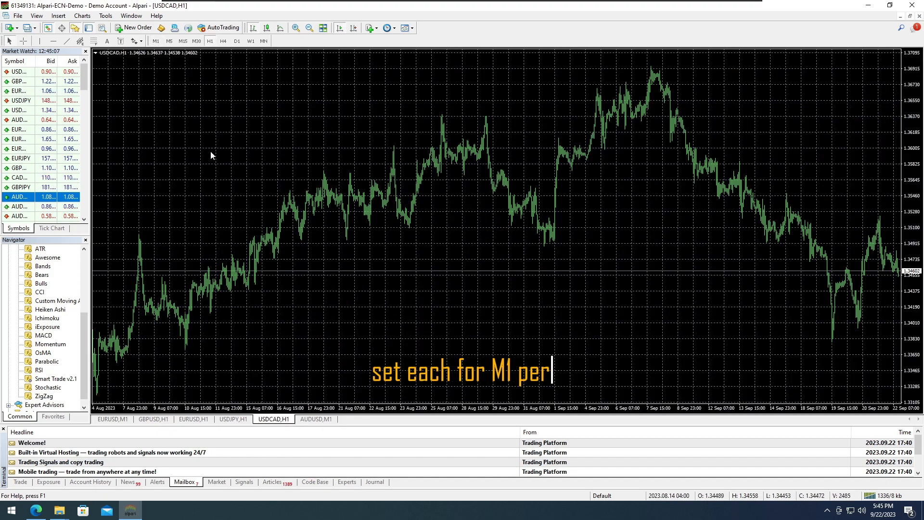
pyautogui.click(153, 420)
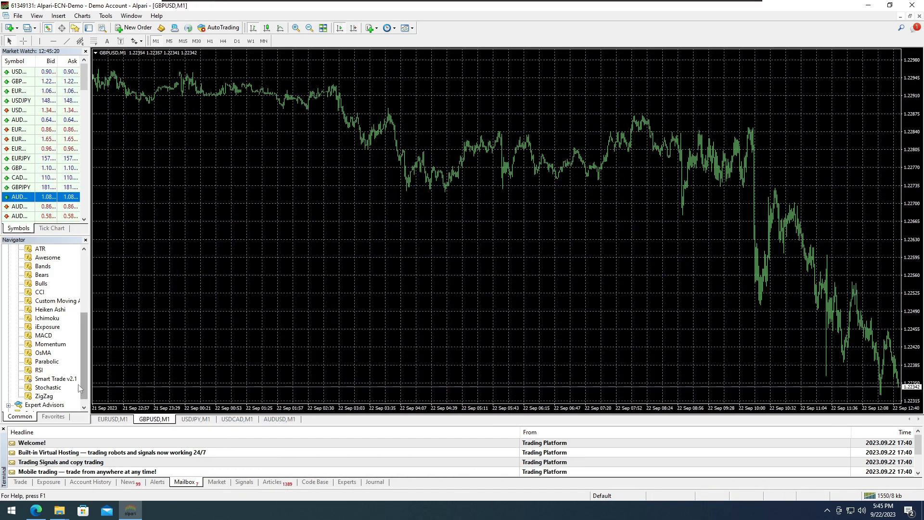
# Step: Attach Smart Trade v2.1 with default settings to the AUDUSD,M1 chart
pyautogui.click(196, 419)
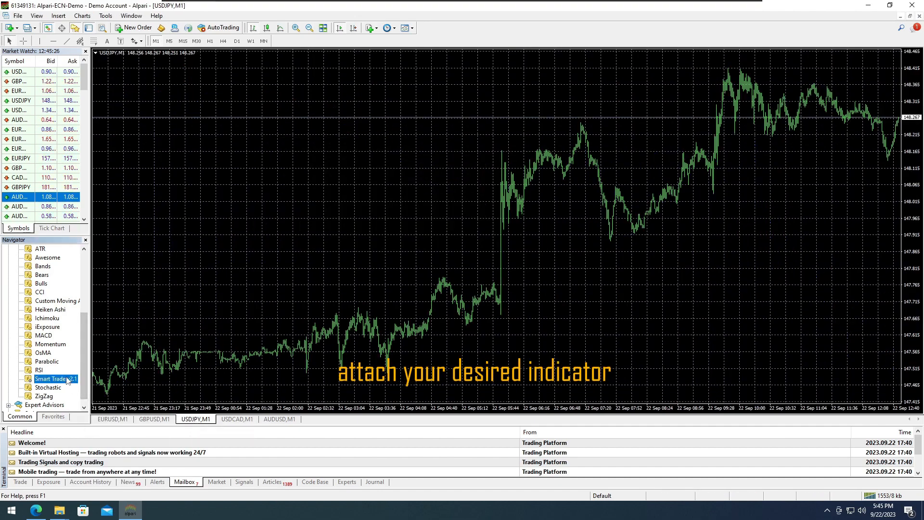
pyautogui.doubleClick(52, 378)
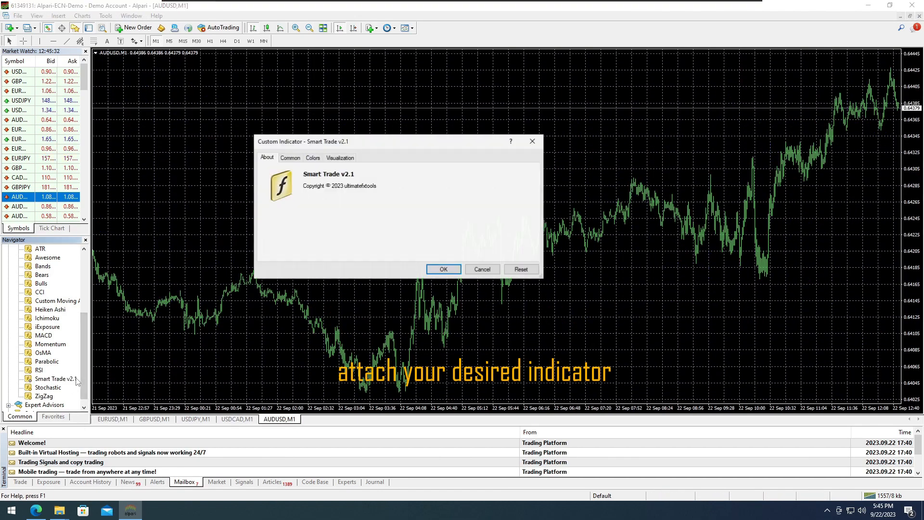
pyautogui.click(442, 268)
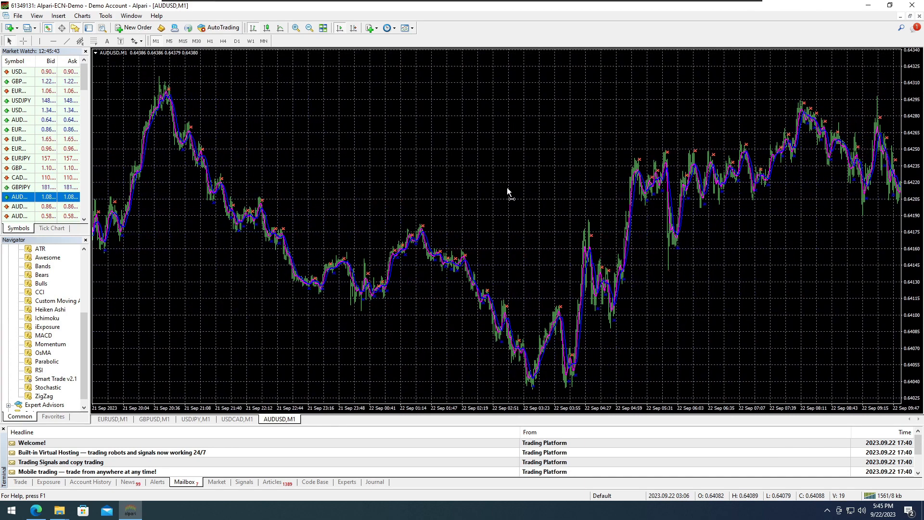
# Step: In Options > Notifications, enable push and trade-transaction notifications
pyautogui.click(105, 16)
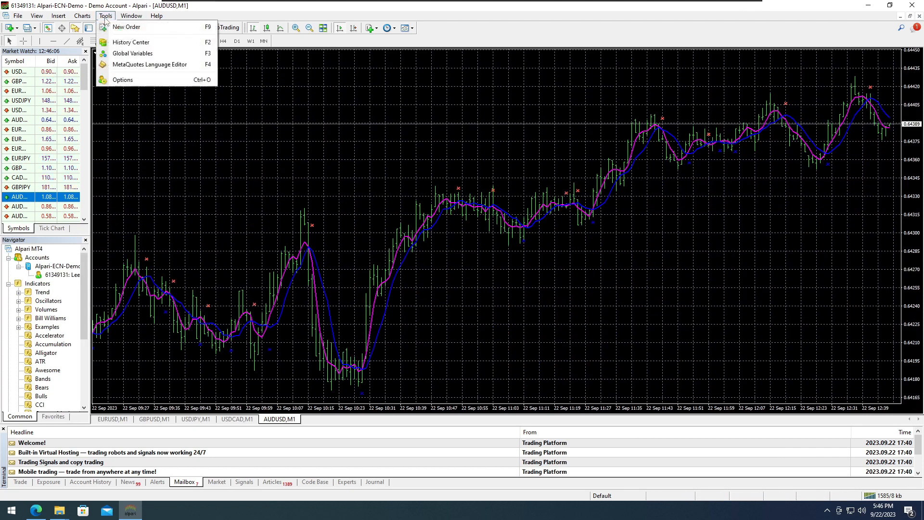
pyautogui.moveTo(122, 80)
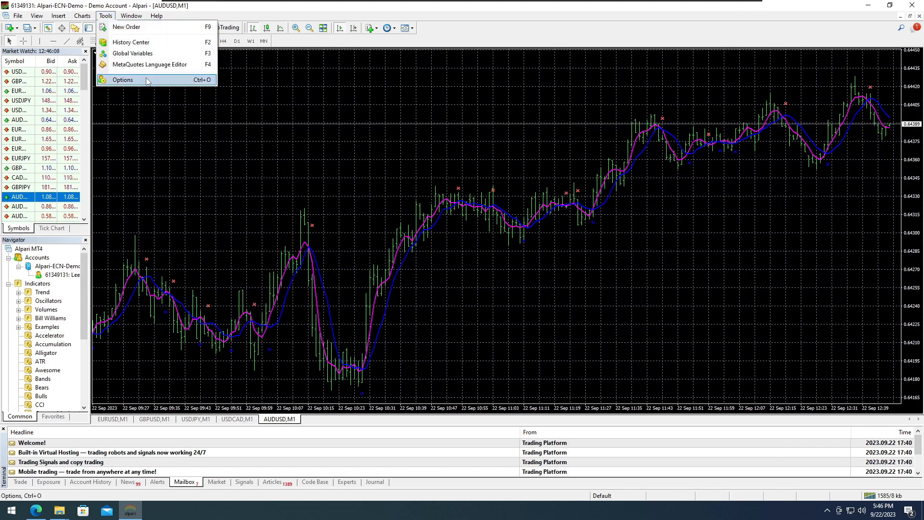
pyautogui.click(121, 80)
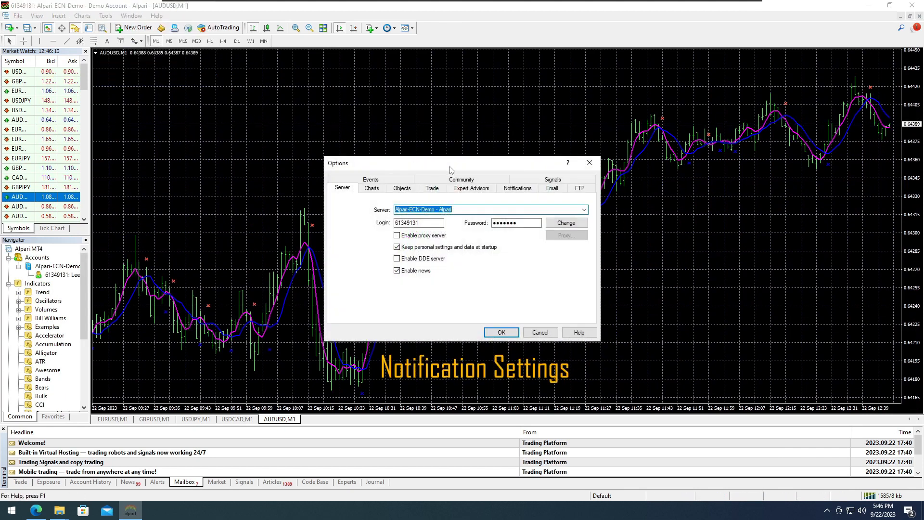
pyautogui.click(517, 188)
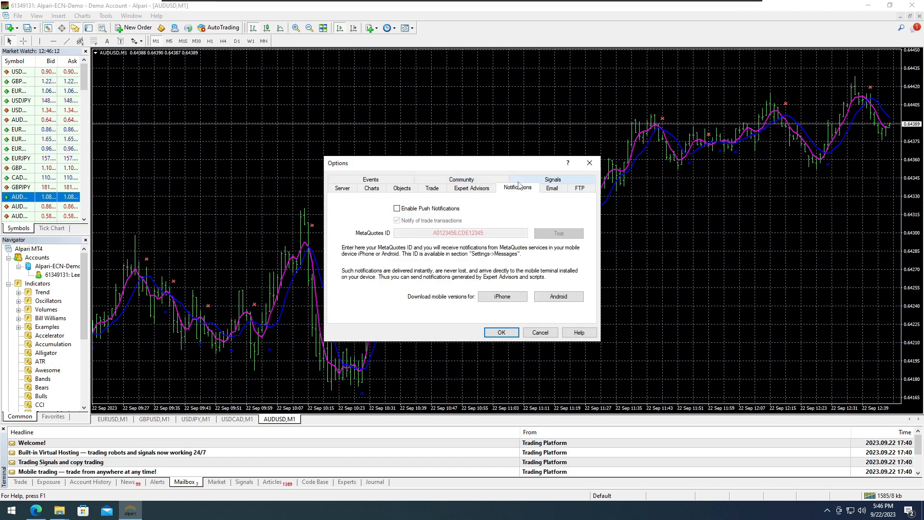
pyautogui.moveTo(481, 199)
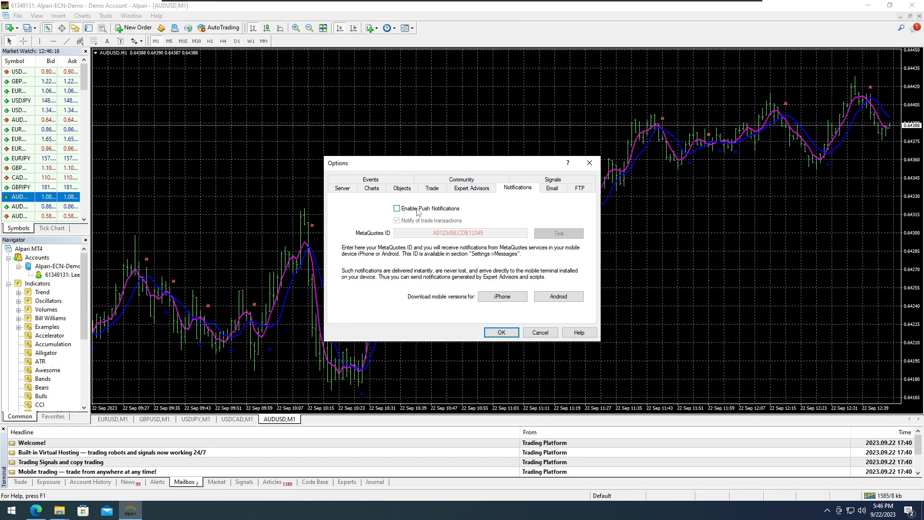
pyautogui.click(397, 208)
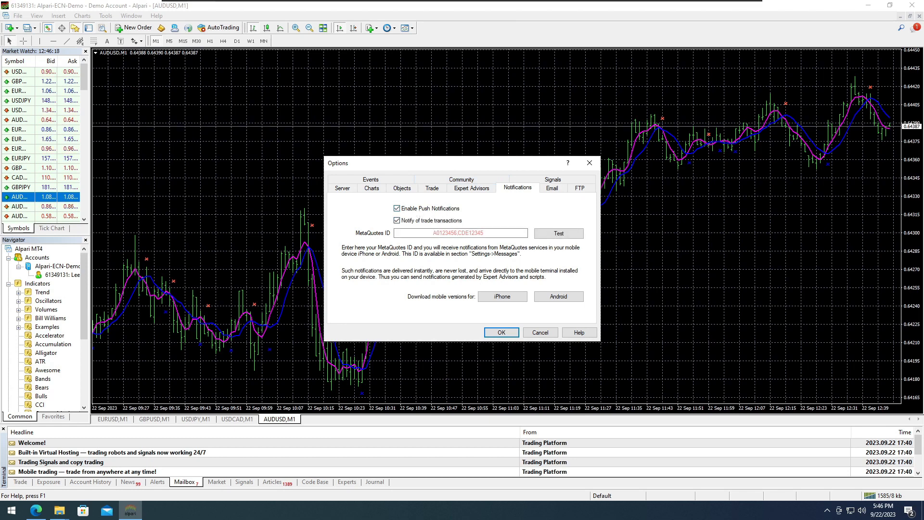
pyautogui.click(460, 233)
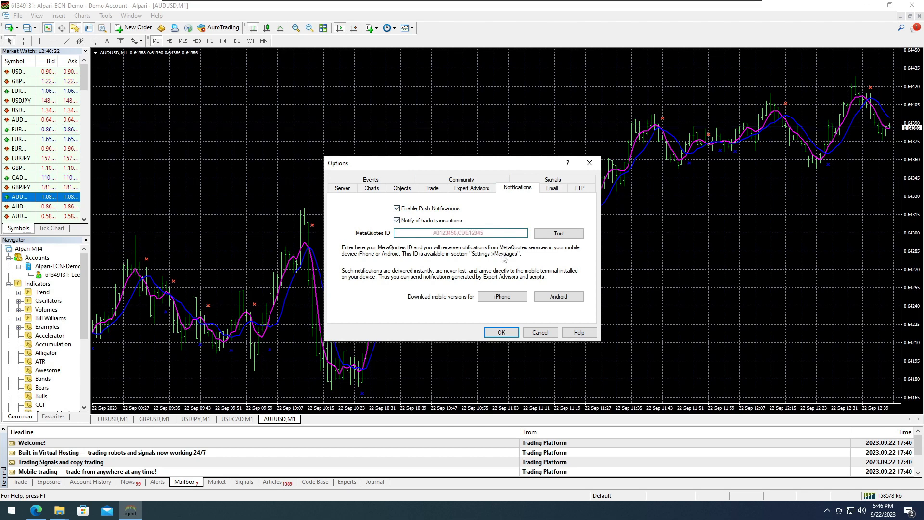
pyautogui.moveTo(560, 277)
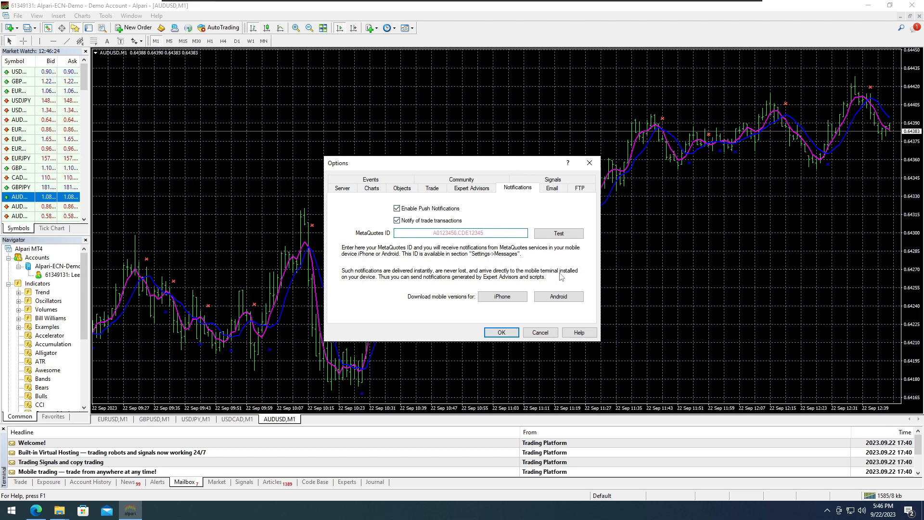